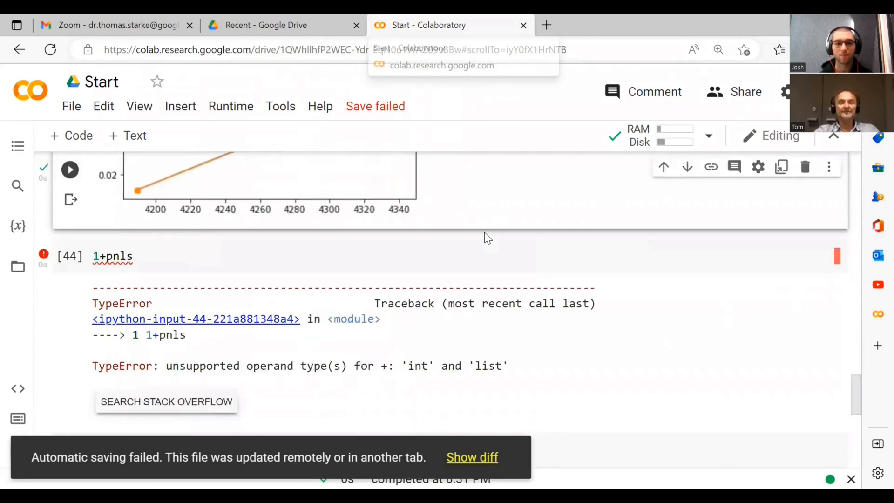
- Display the aapl price table with its Date index and locate the trading loop's dates.append call
scroll(down, 3)
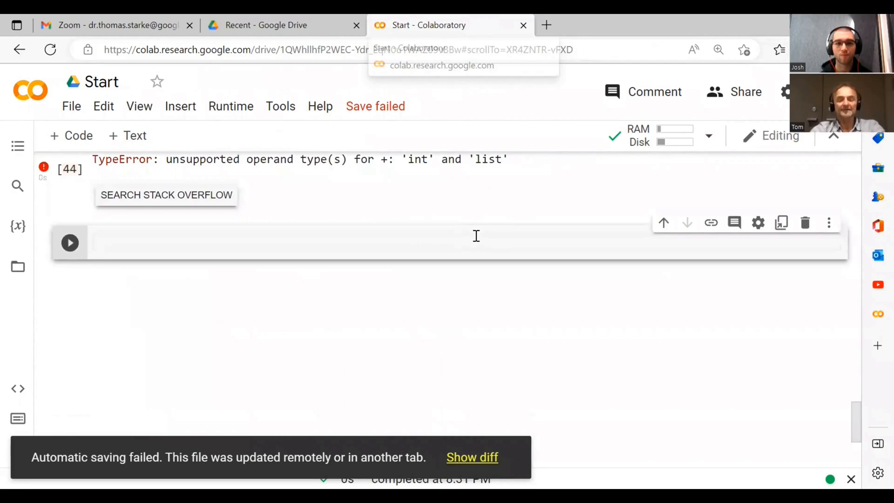
text(aapl)
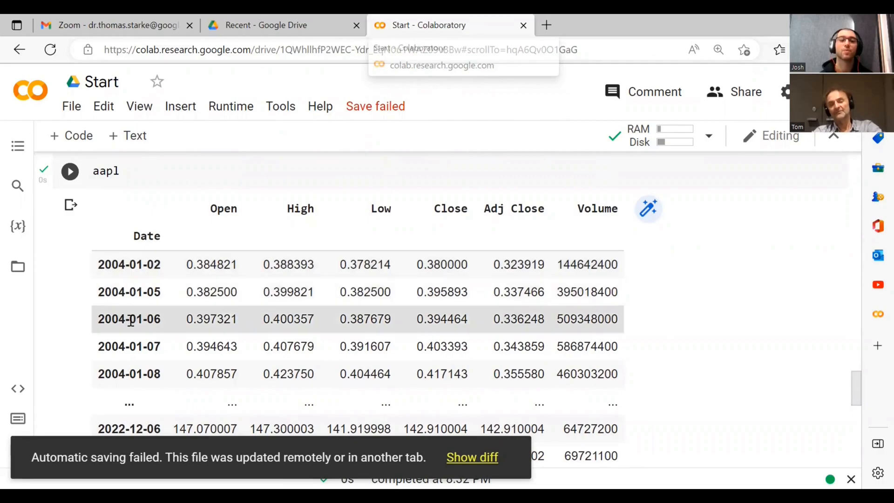
scroll(up, 3)
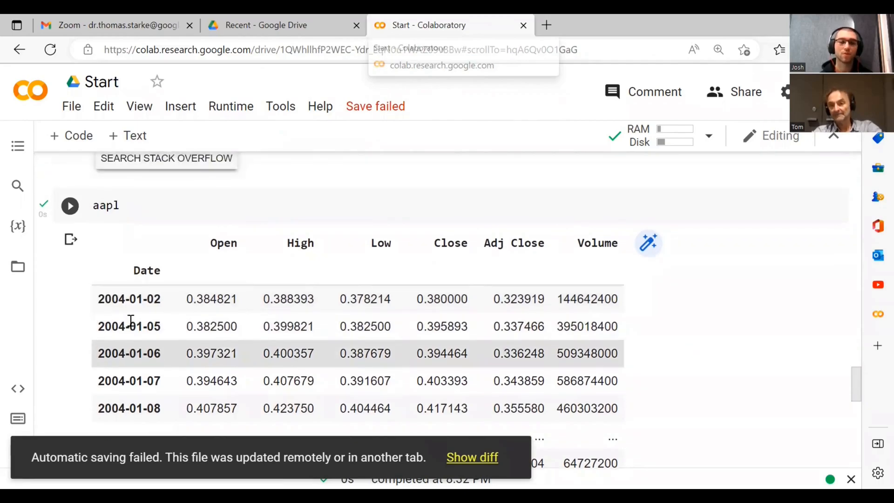
scroll(down, 3)
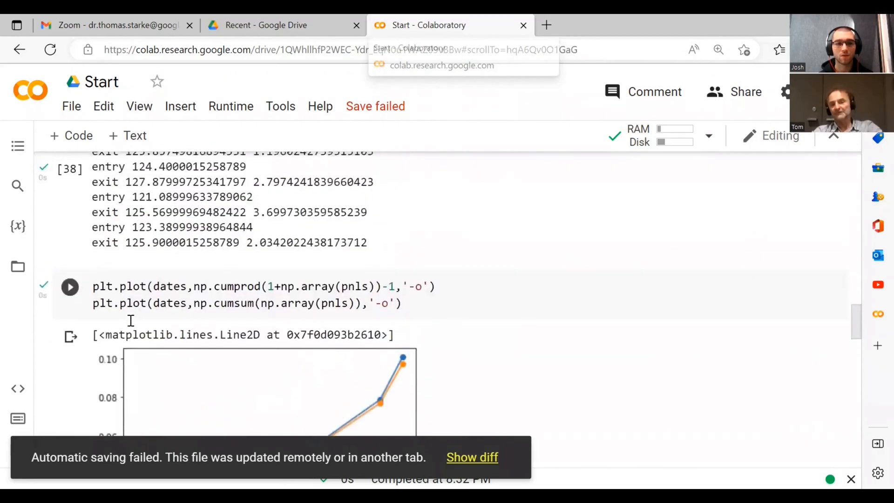
scroll(up, 3)
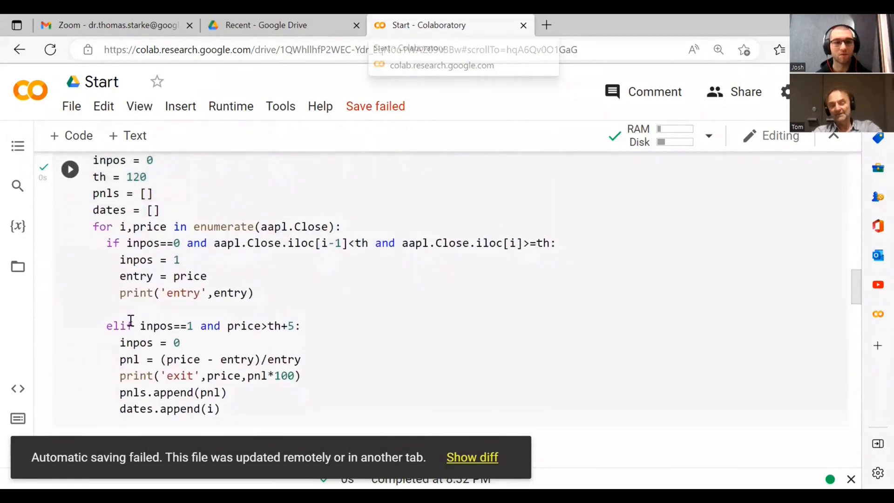
scroll(down, 3)
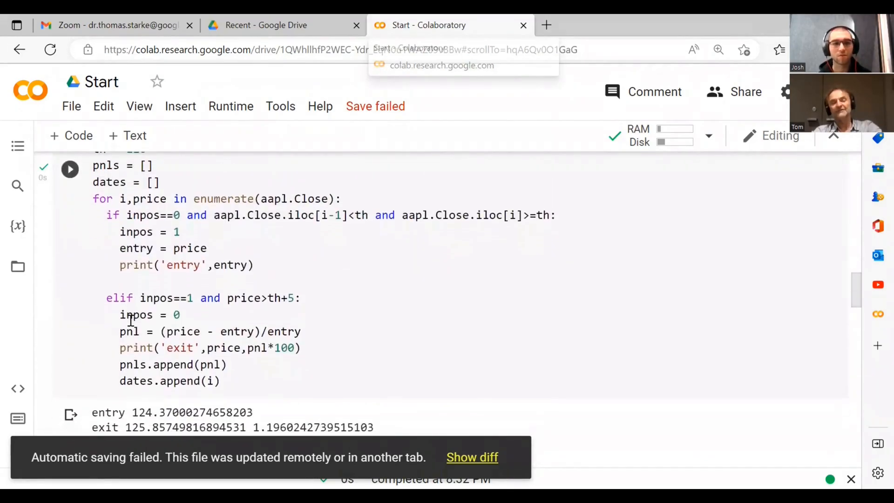
scroll(down, 3)
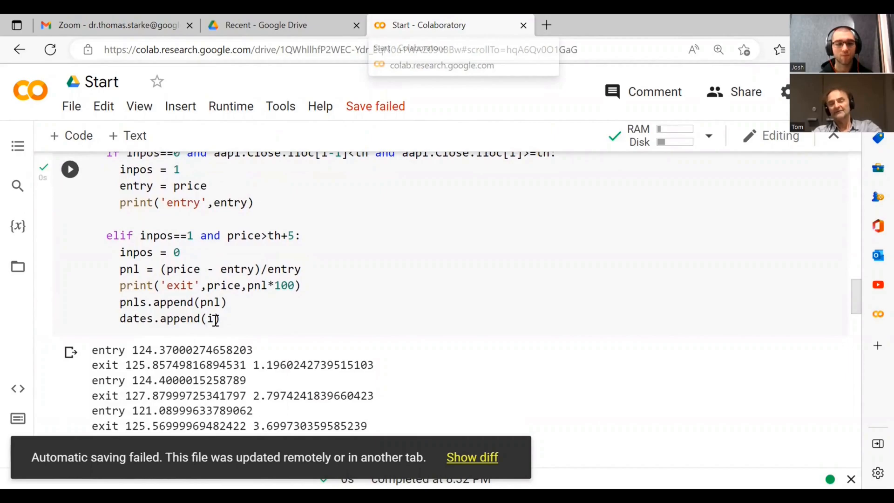
mouse_move(212, 319)
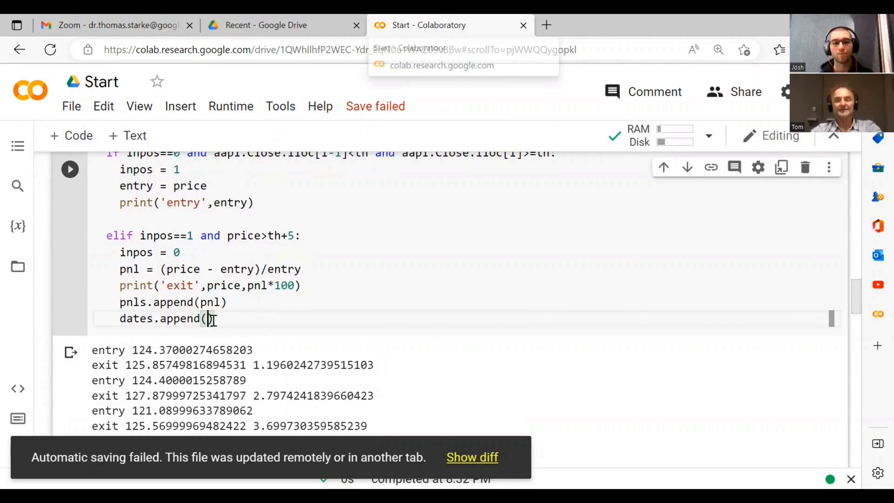
scroll(up, 3)
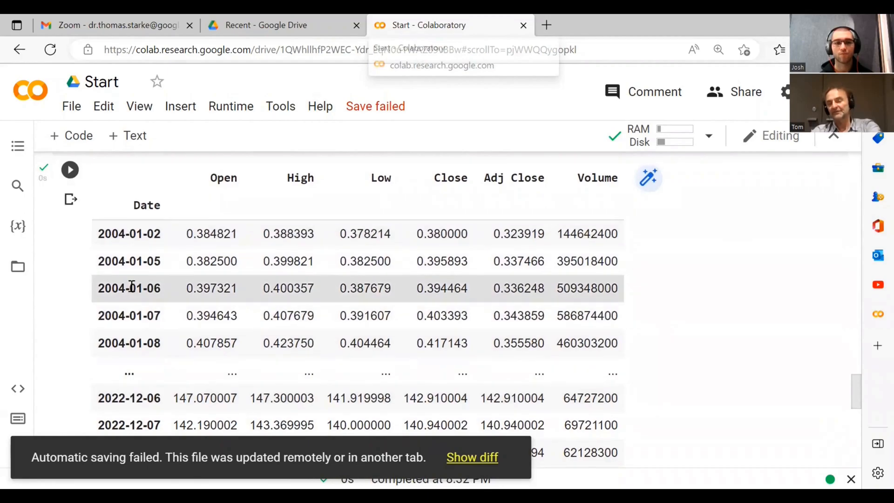
scroll(down, 3)
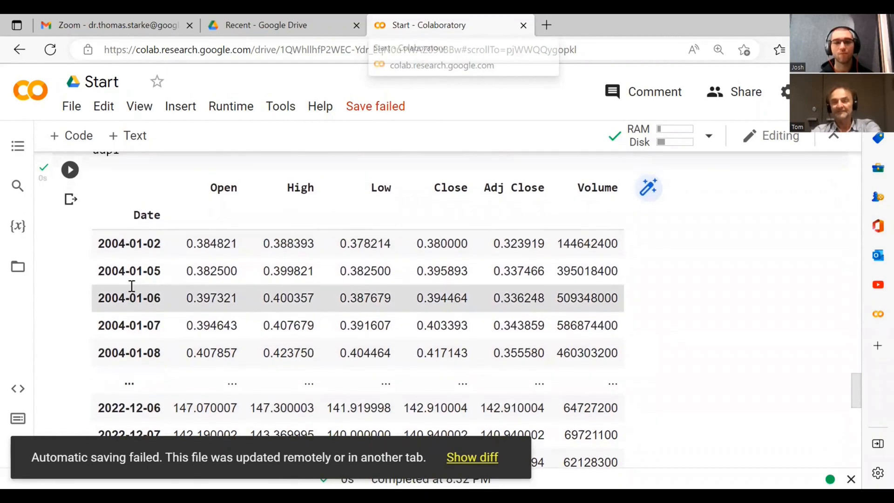
scroll(up, 3)
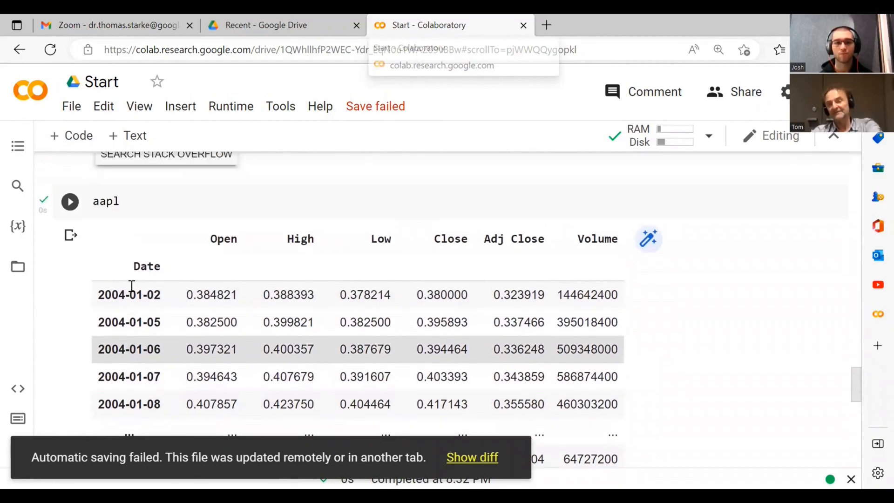
scroll(down, 3)
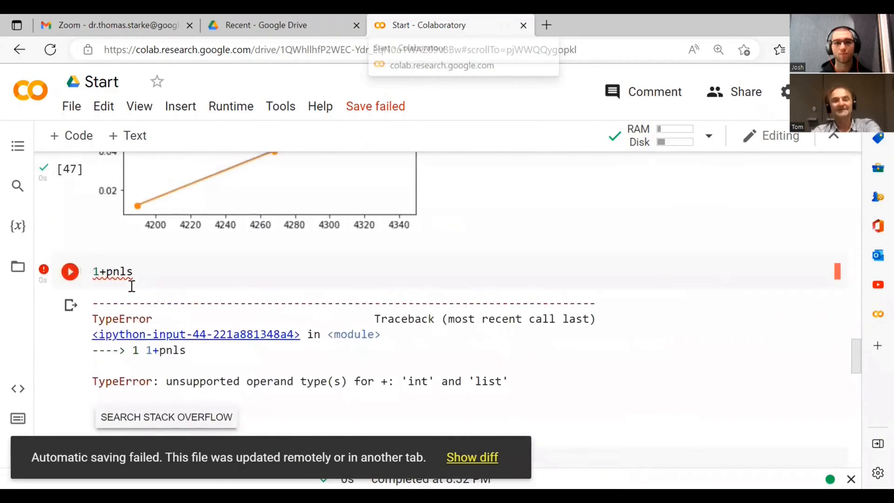
scroll(up, 3)
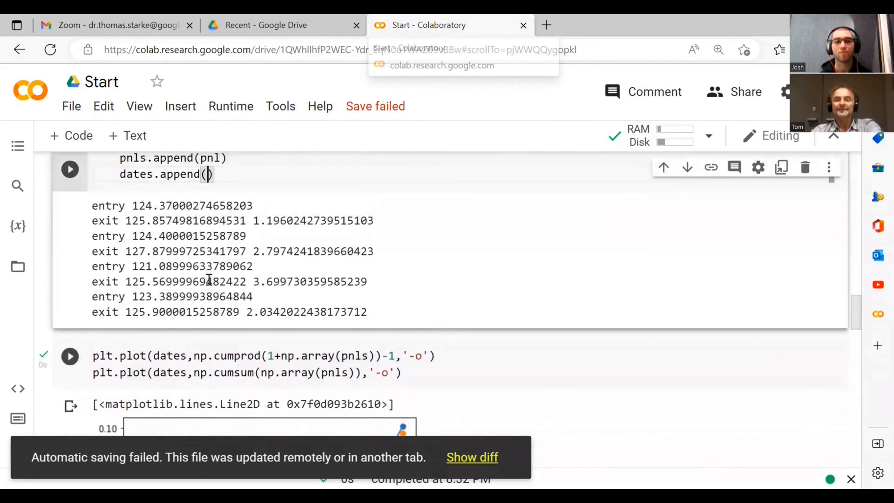
scroll(up, 3)
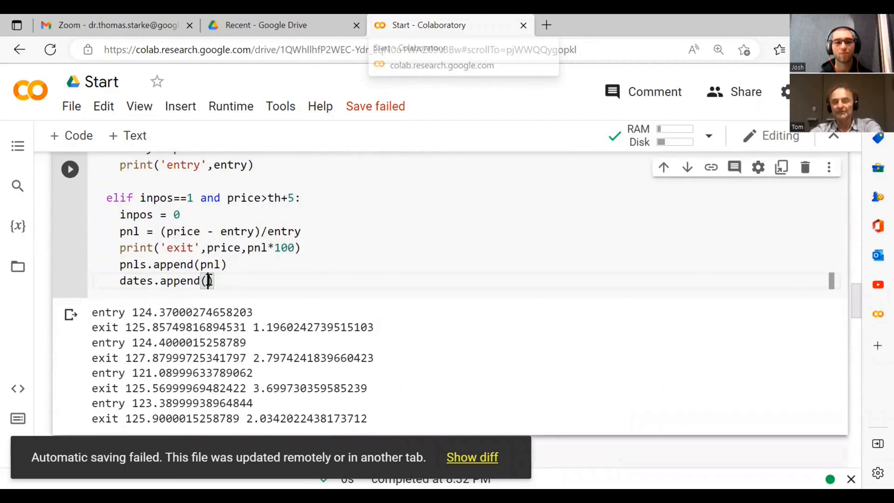
- Record aapl.index[i] in dates.append and rerun the trading loop
text(d)
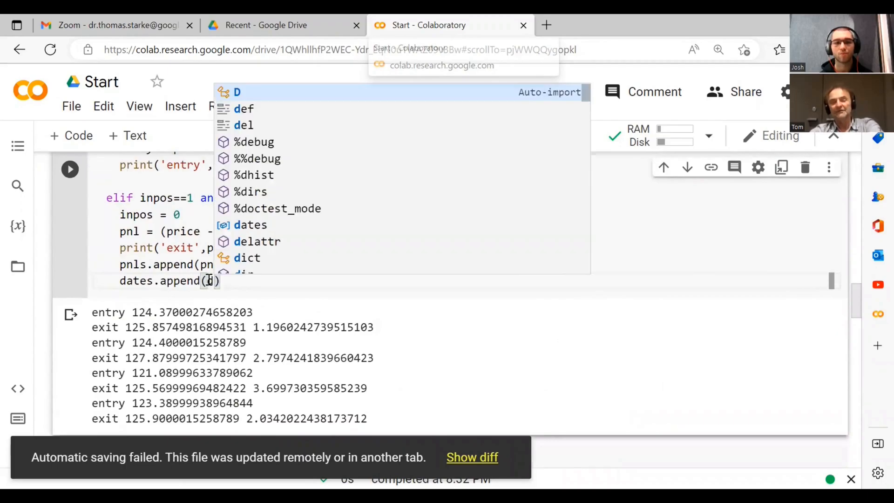
text(aapl.index)
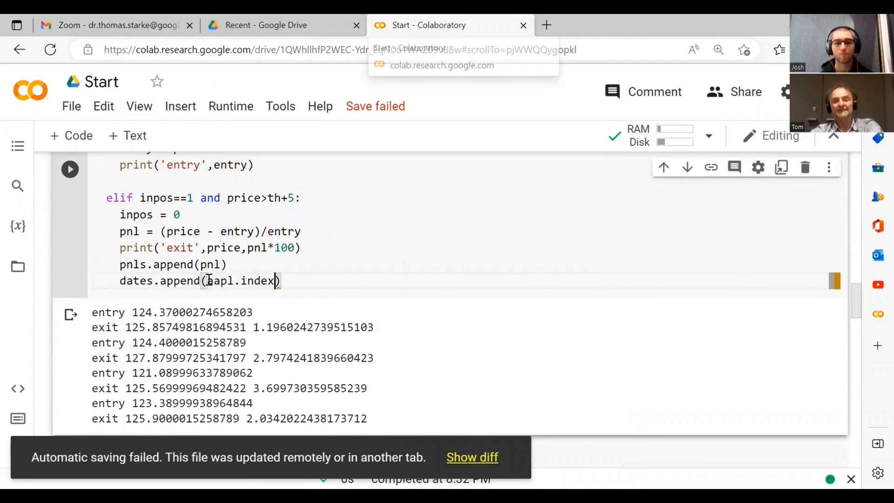
text([i])
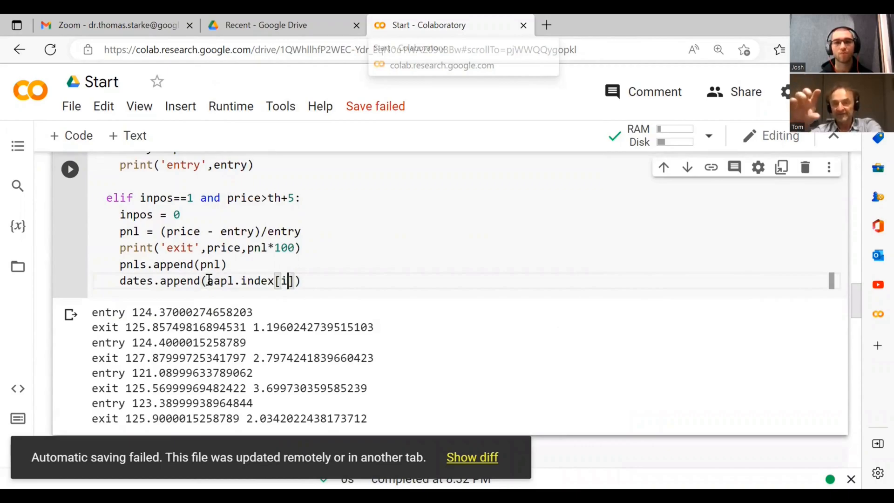
text(i)
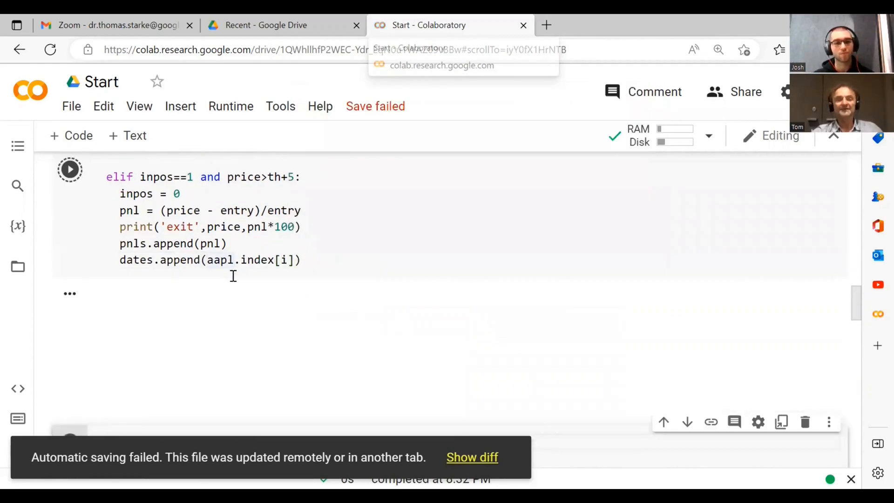
- Rerun the cumulative P&L plot so its x-axis shows exit dates from 2020-09 to 2021-04
scroll(down, 3)
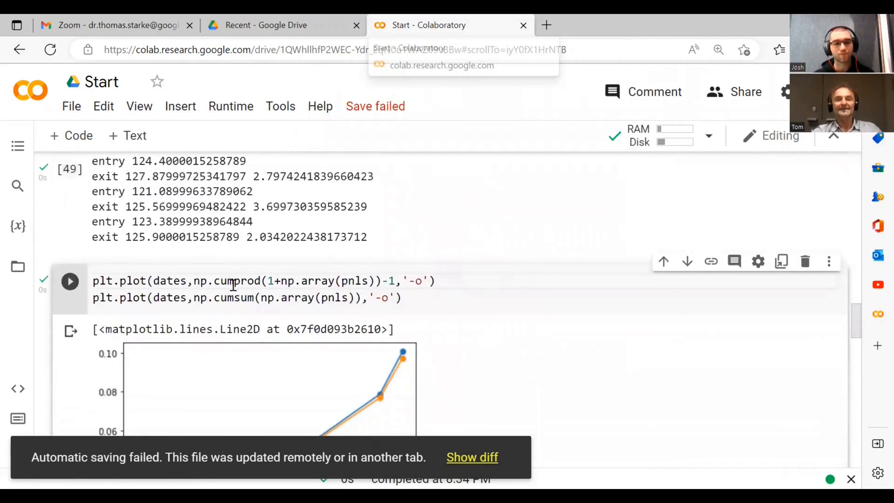
scroll(down, 3)
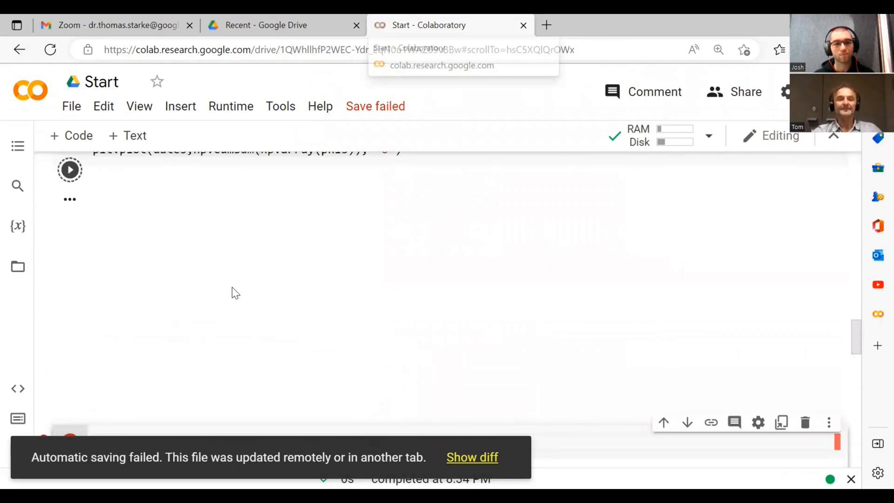
click(70, 170)
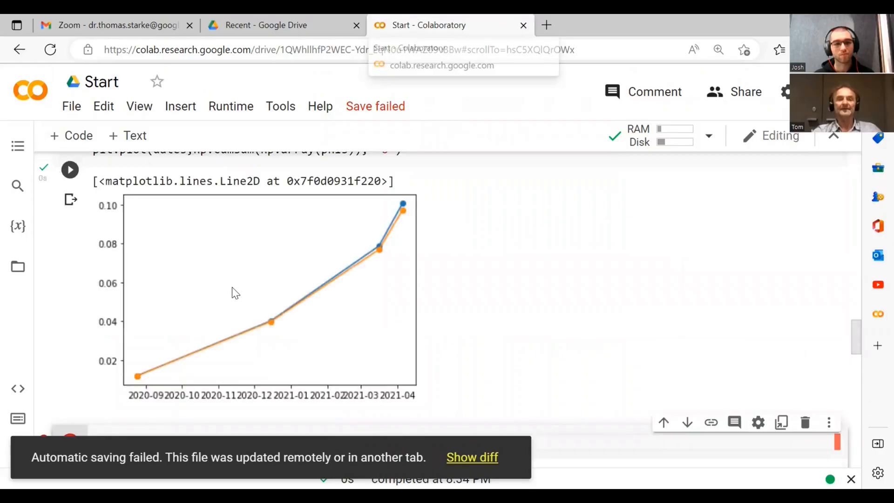
scroll(down, 3)
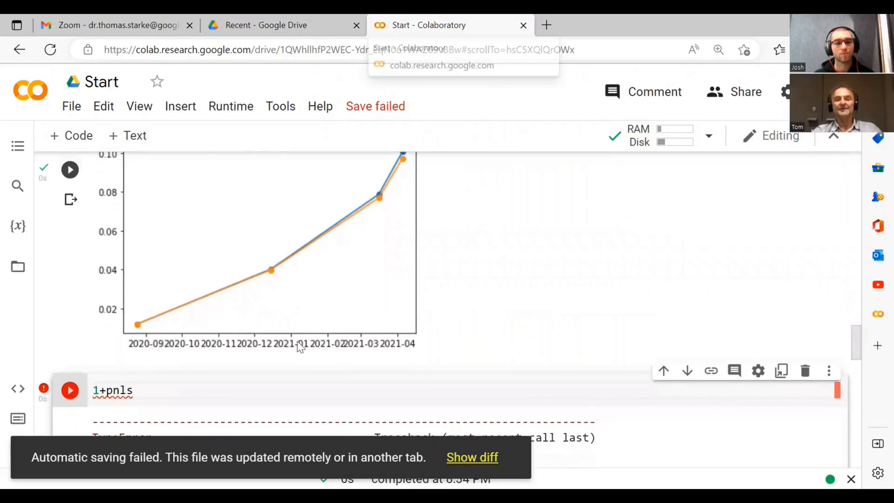
scroll(up, 3)
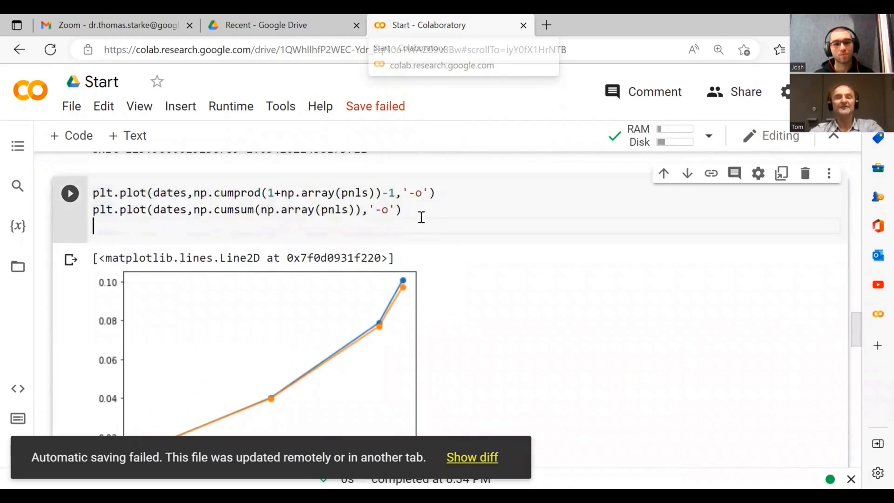
- Rotate the date tick labels 45 degrees with plt.xticks(rotation=45)
text(plt.)
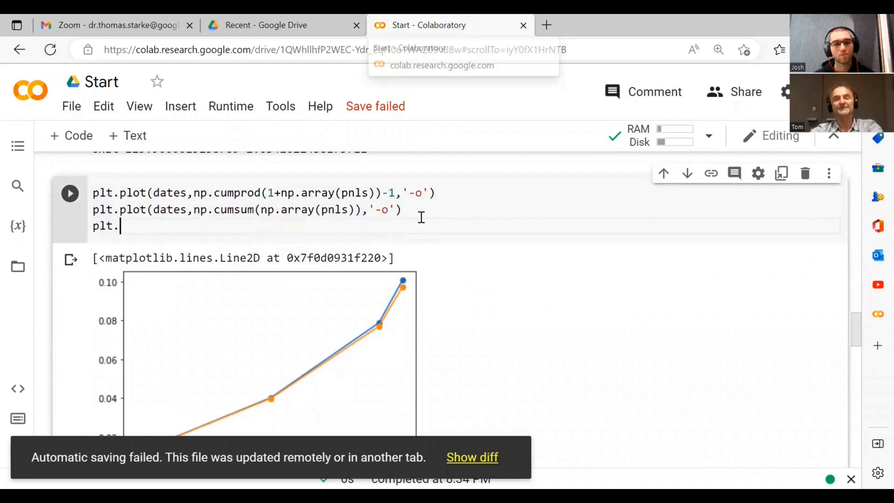
text(xticks)
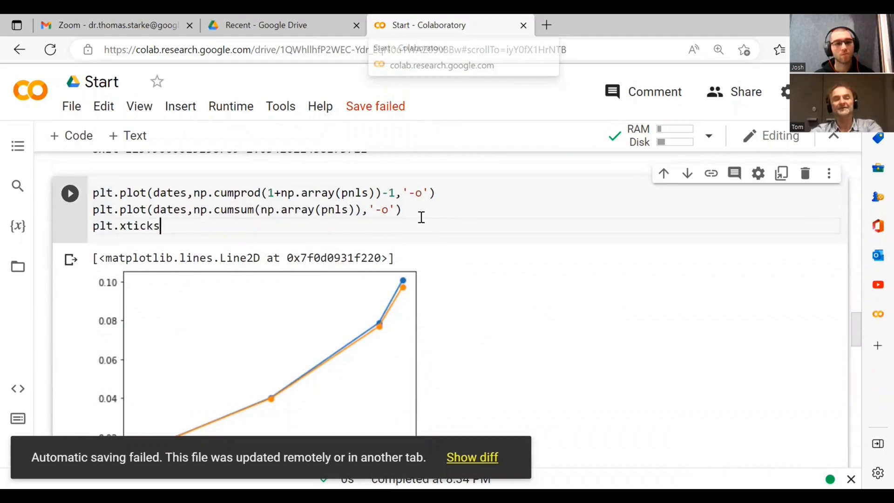
text((ra))
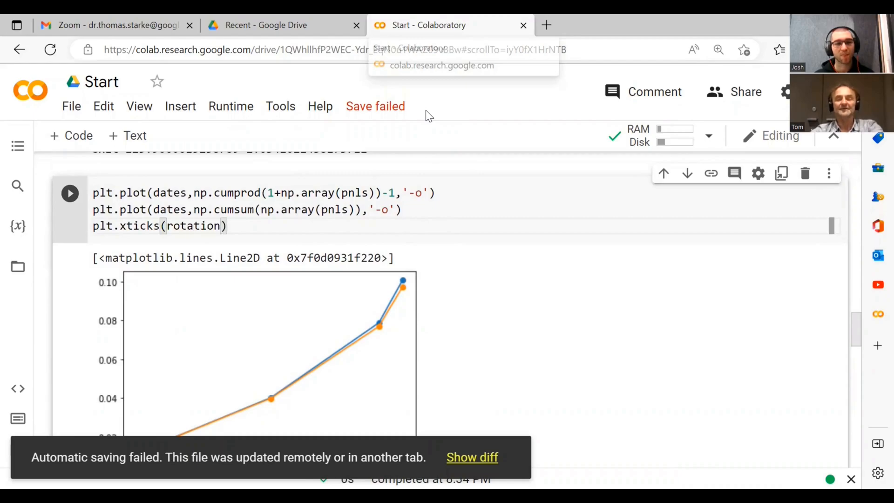
scroll(down, 3)
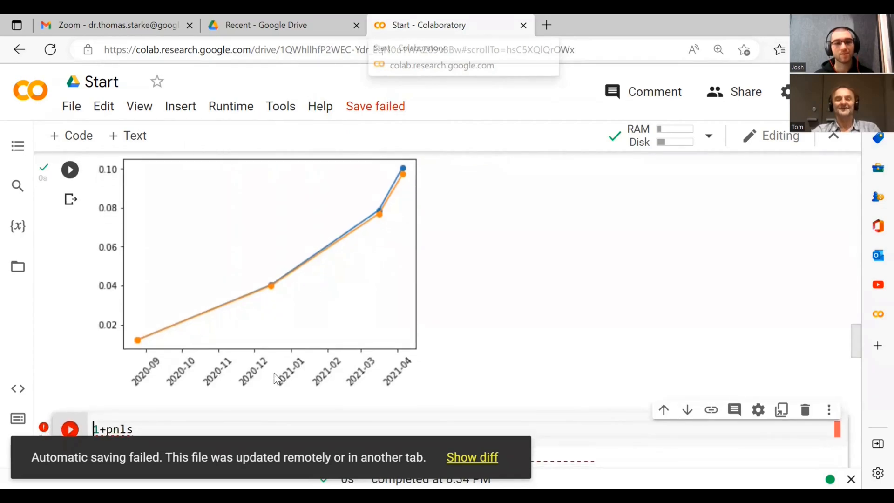
mouse_move(237, 375)
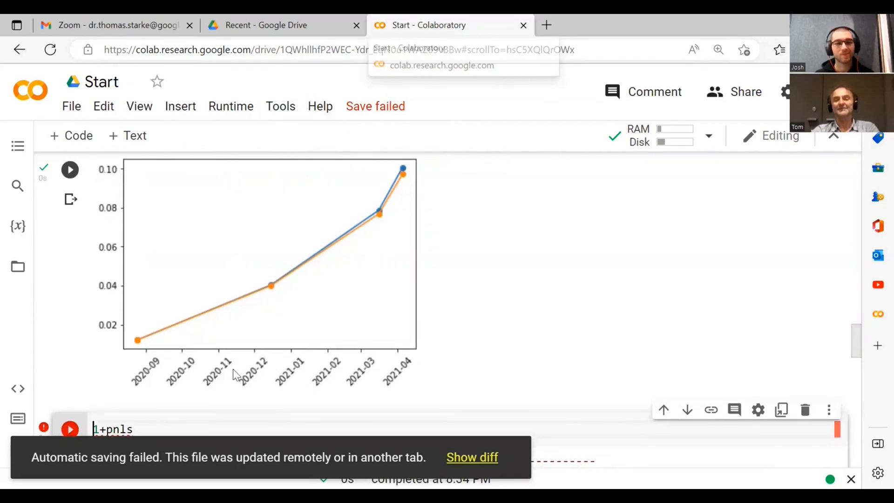
mouse_move(422, 368)
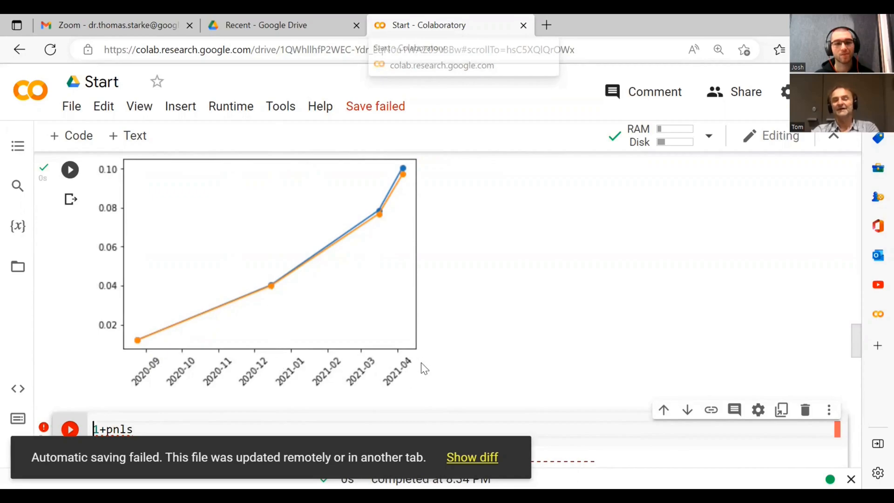
mouse_move(399, 317)
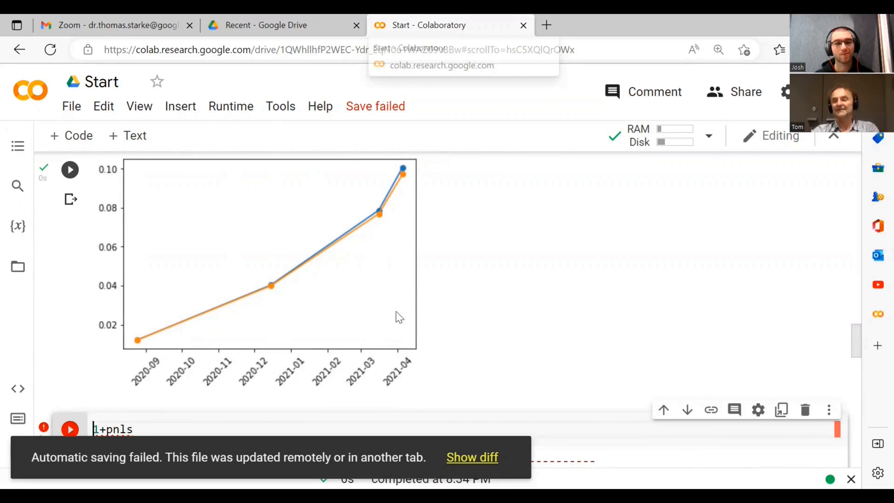
- Add plt.grid() so gridlines appear behind both P&L curves
scroll(up, 3)
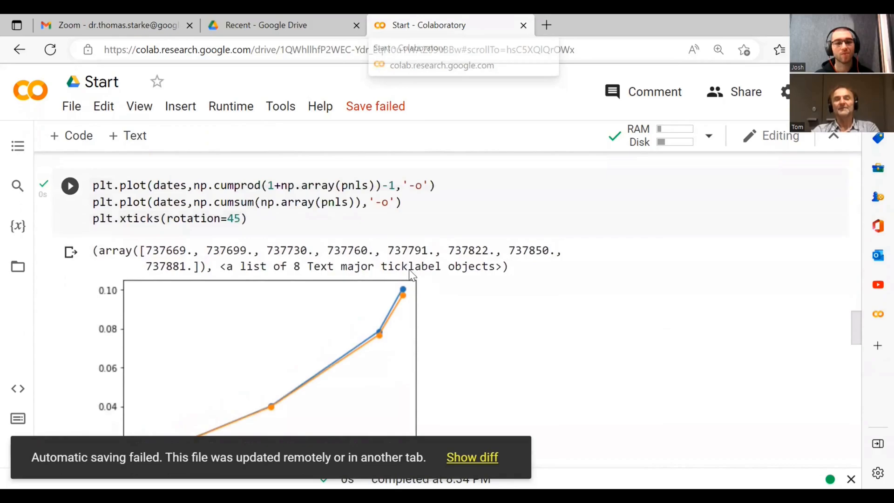
click(293, 226)
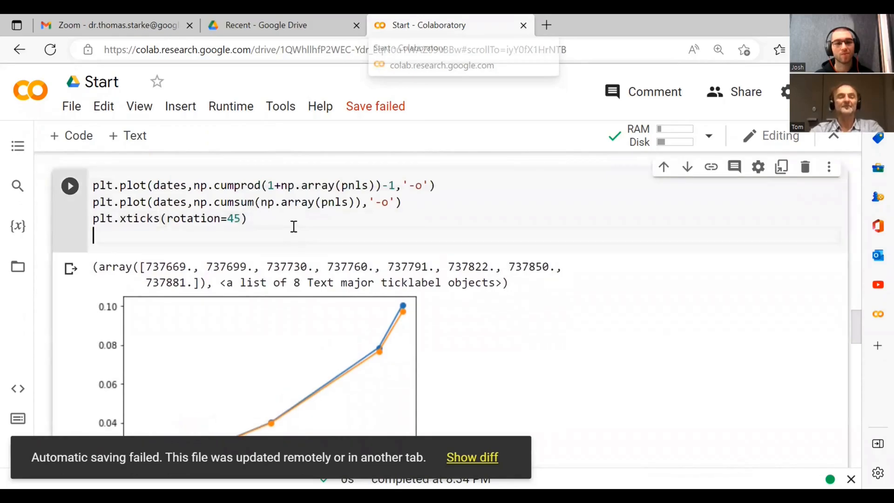
text(plt.gt)
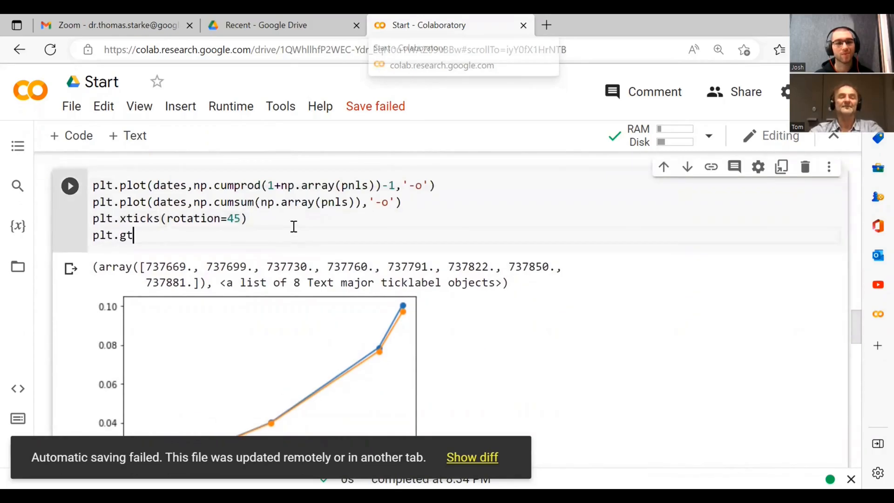
text(rid())
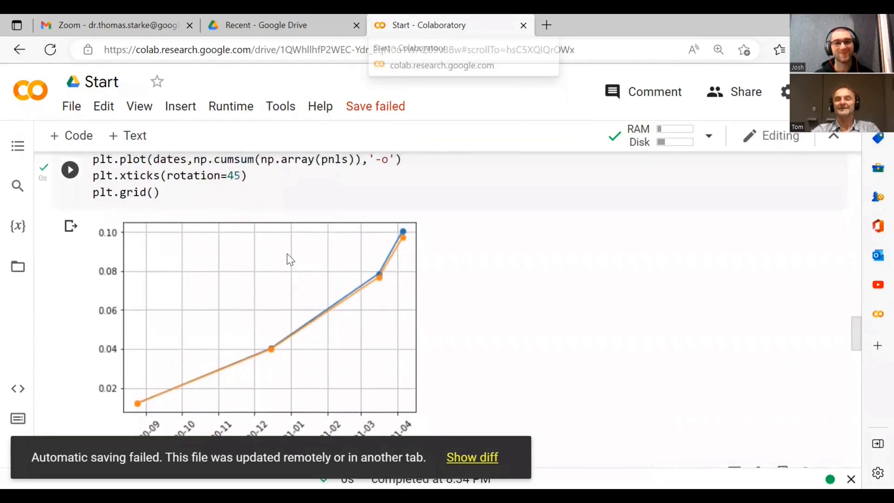
click(232, 199)
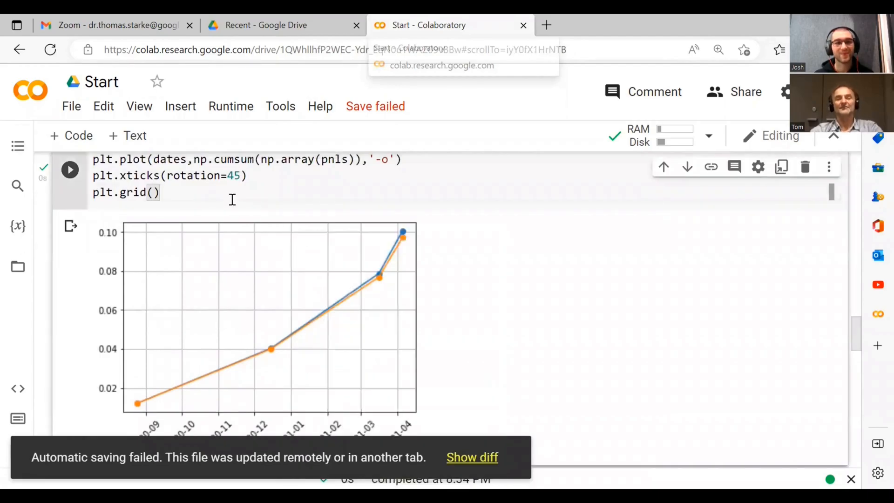
- Label the horizontal axis 'dates' and the vertical axis 'pnl', then rerun the chart
text(plt)
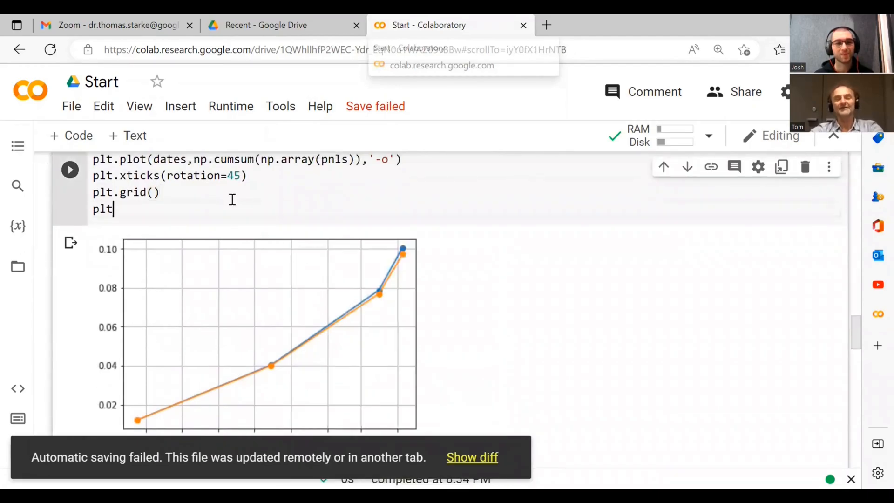
text(.xlabel())
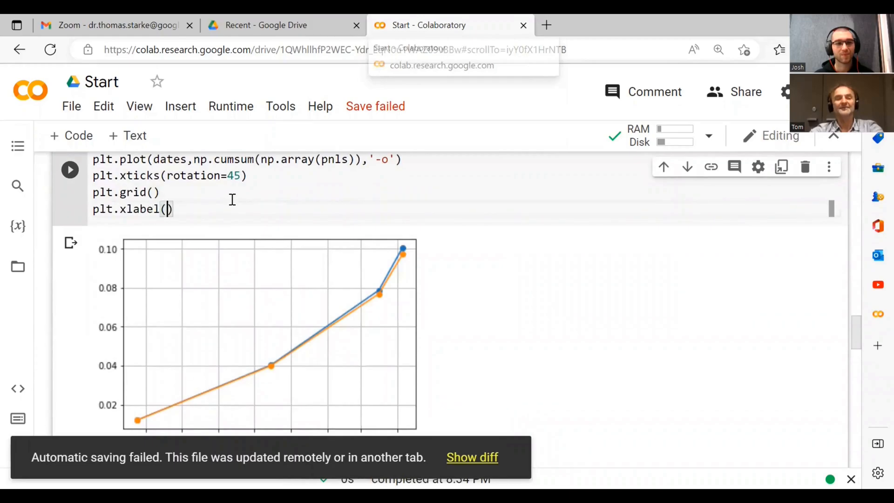
text('date')
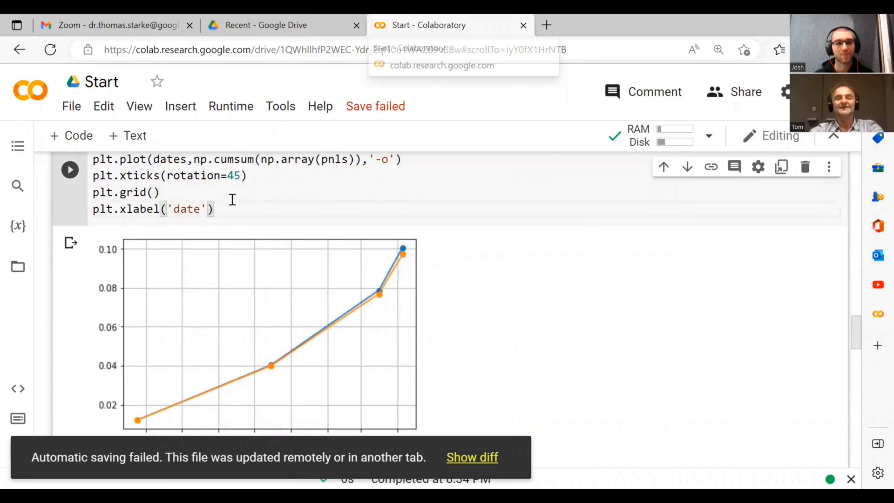
text(s)
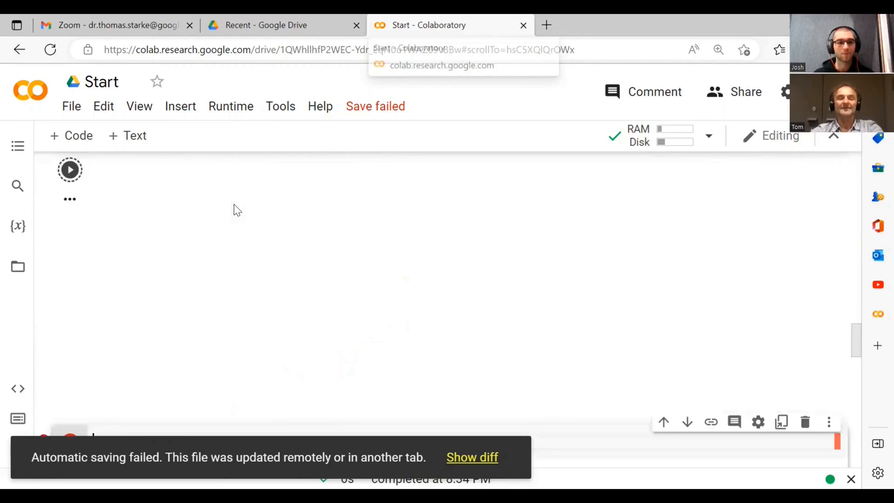
click(70, 170)
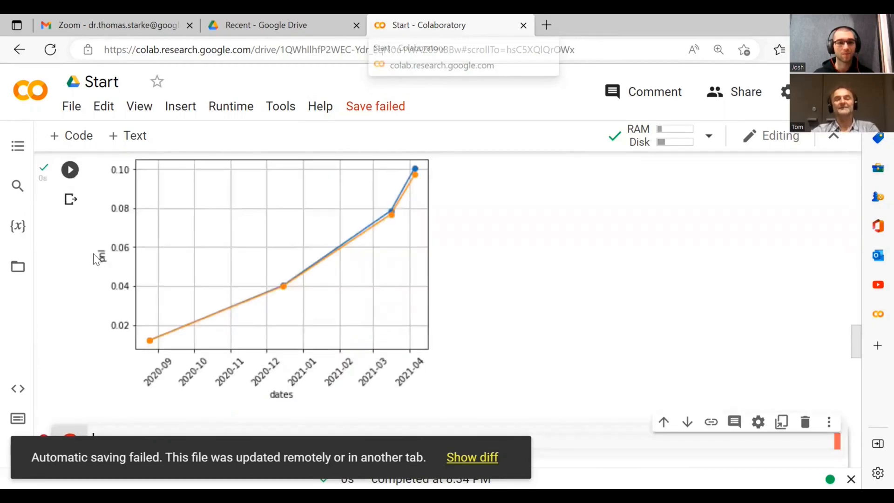
mouse_move(334, 400)
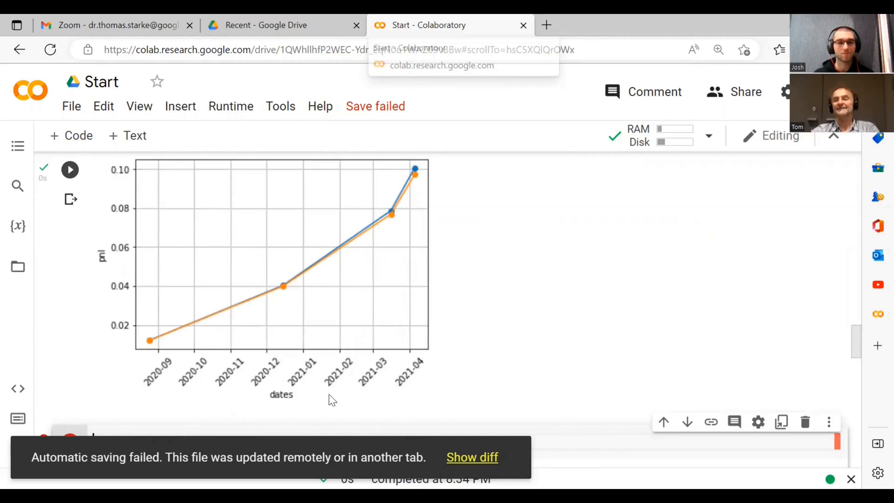
scroll(up, 3)
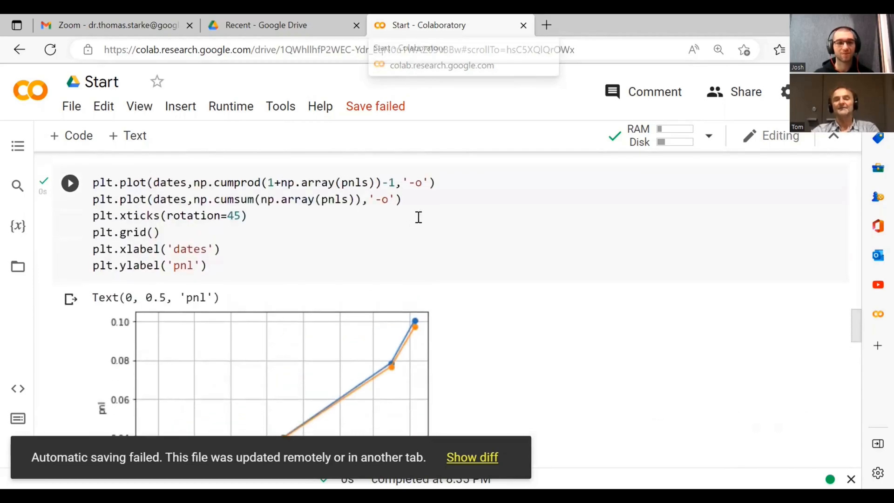
click(425, 182)
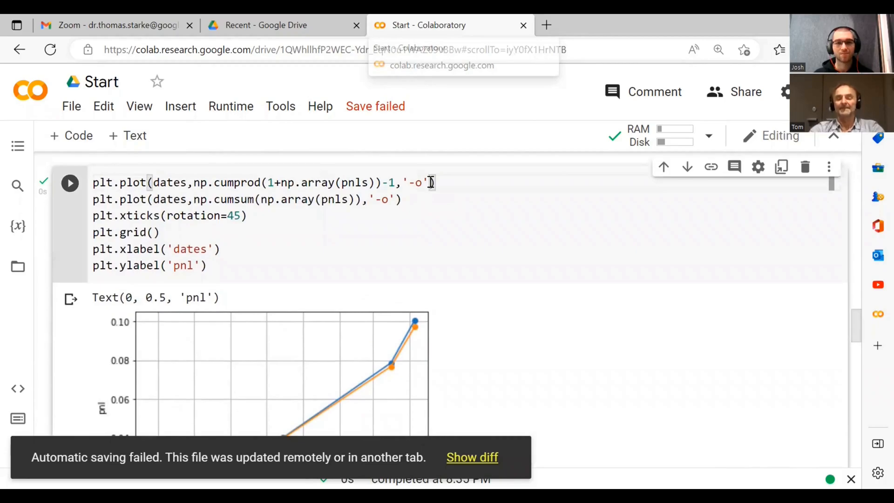
- Label the compounded curve 'reinvest' and the summed curve 'no reinvest' in the plt.plot calls
text(label)
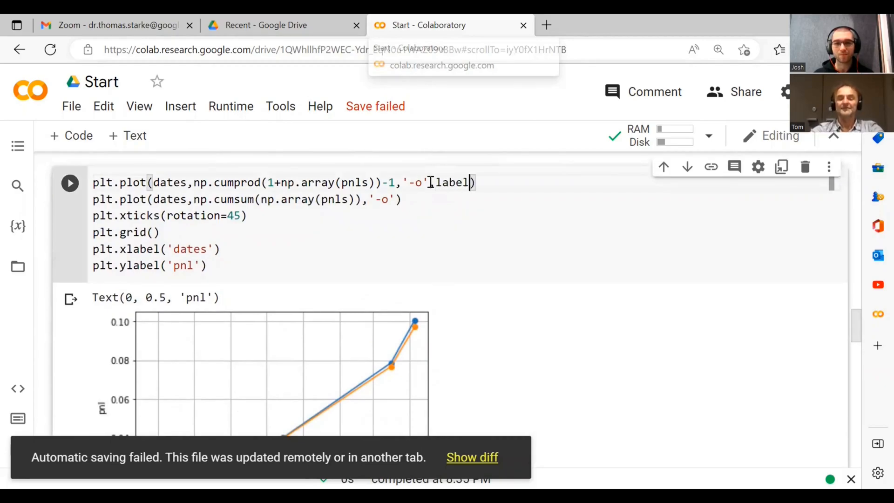
text(='')
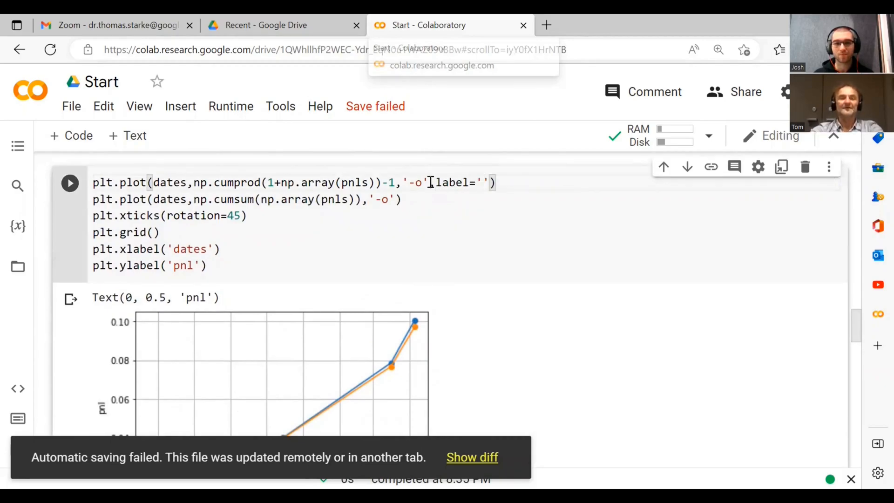
text(comp)
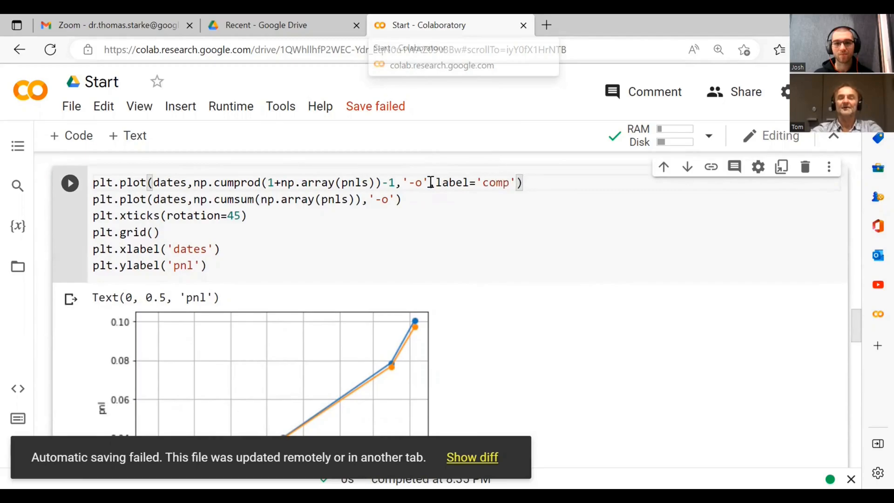
key(Backspace)
text(r)
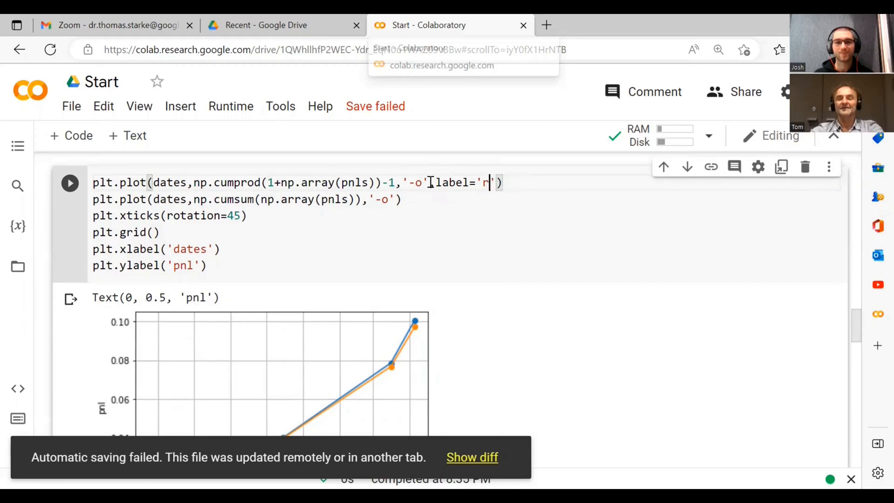
text(einvest)
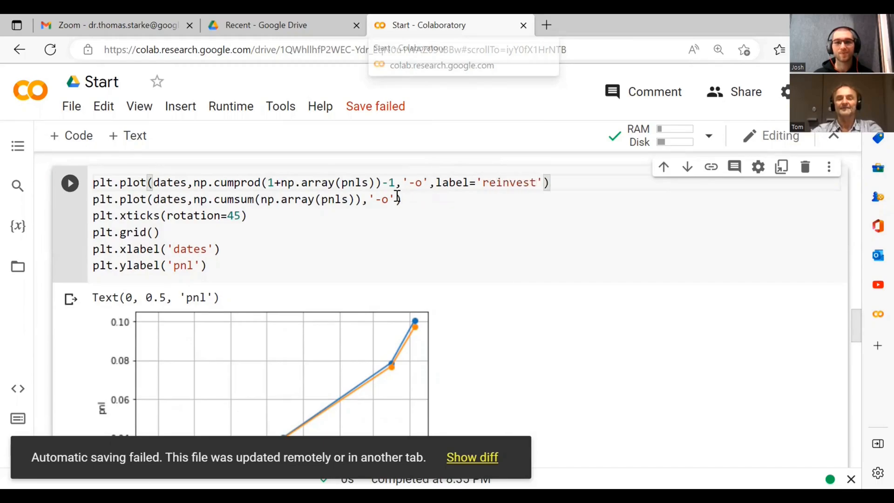
text(,label=')
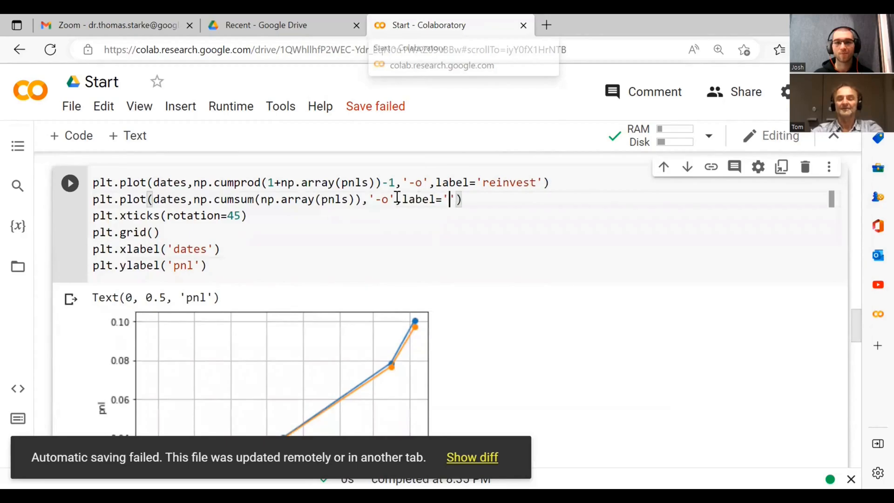
text(no reinves)
text(pl)
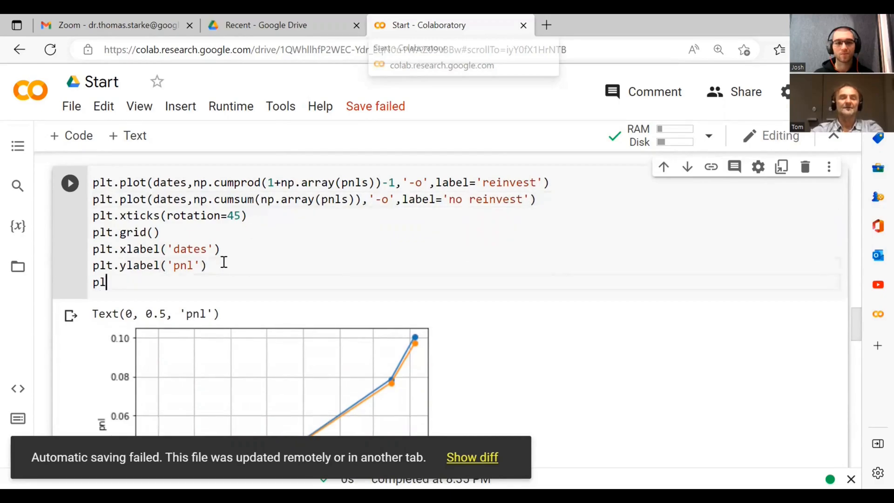
- Add a plt.legend() call after the axis labels
text(t.legen)
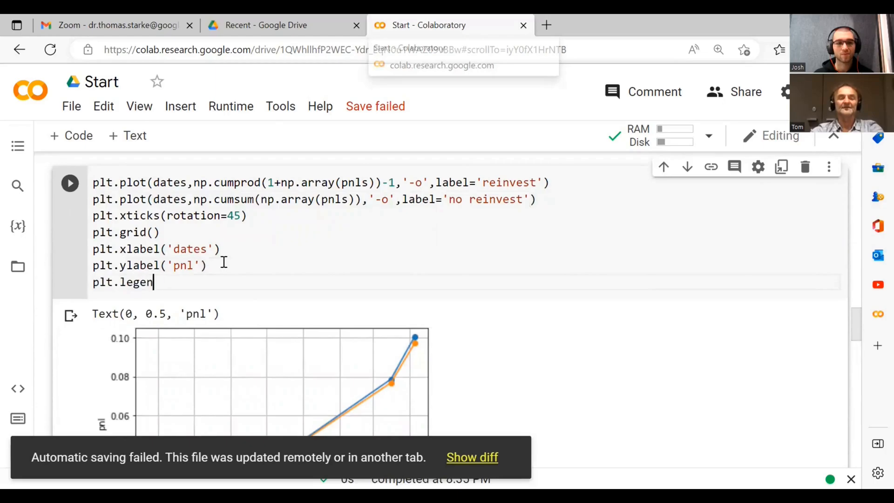
text(d())
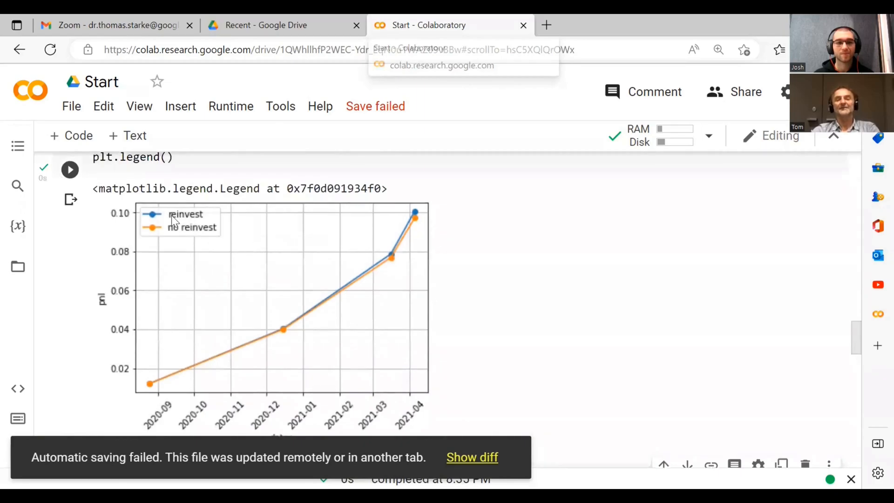
mouse_move(204, 244)
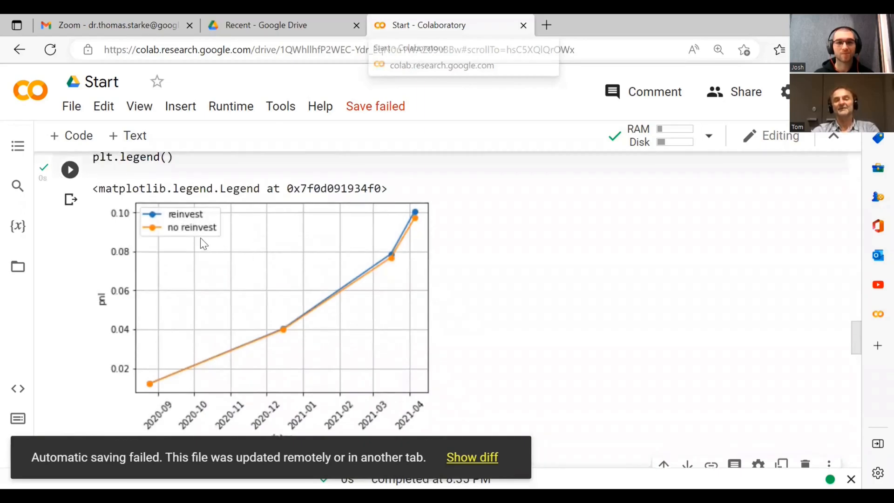
mouse_move(313, 287)
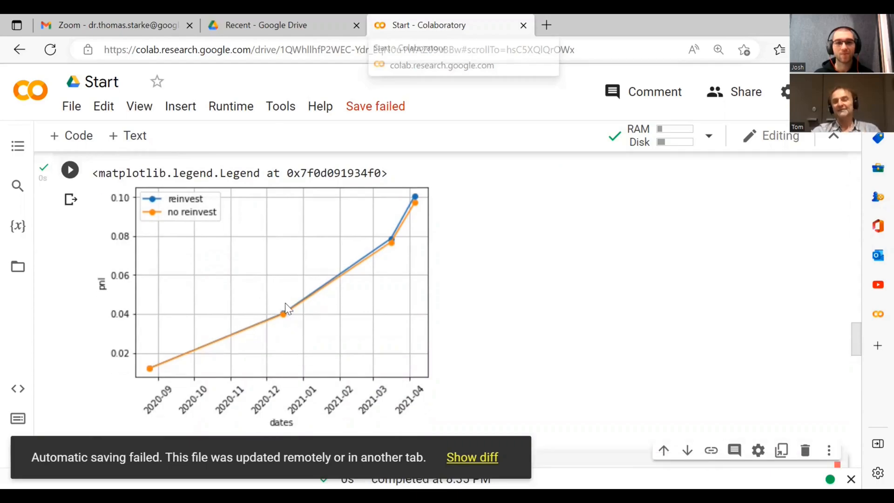
mouse_move(314, 295)
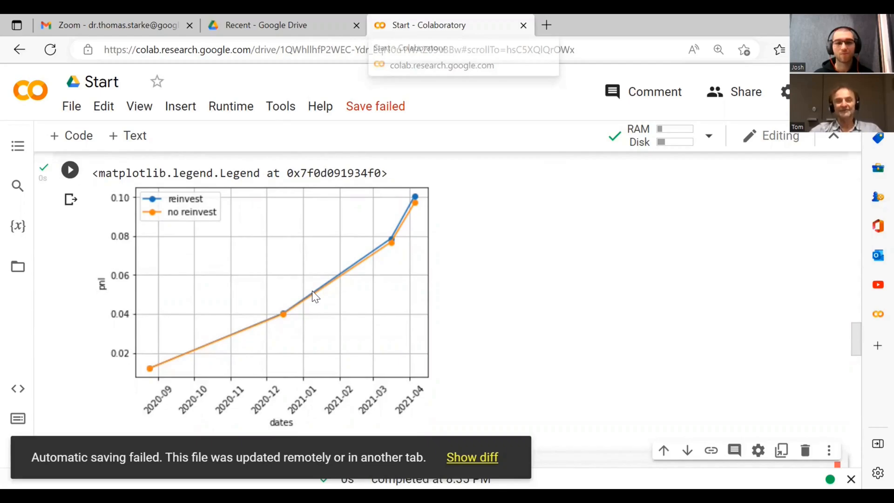
- Rerun the cell so the legend identifies the reinvest and no reinvest curves
scroll(up, 3)
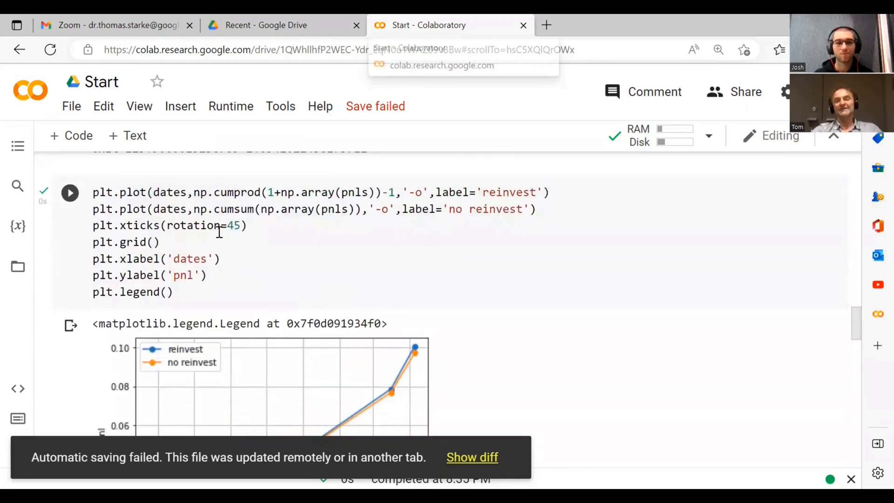